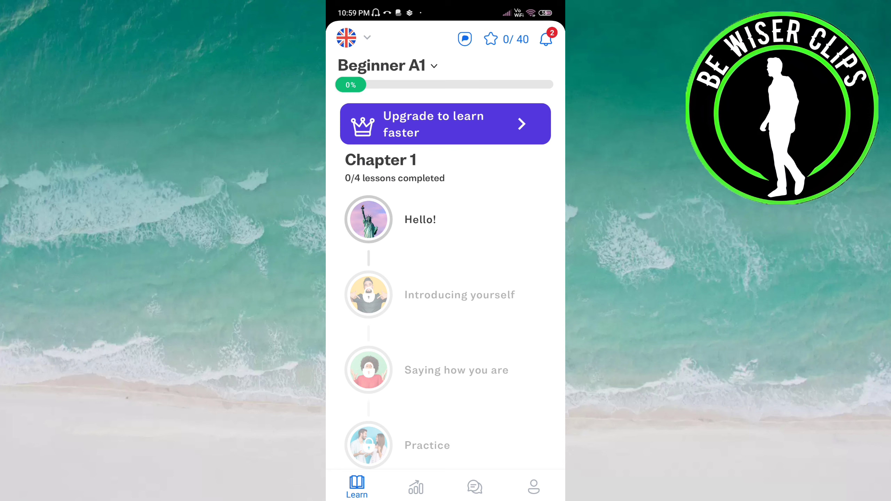
Step: Reach the Busuu Settings screen listing Notifications, Interface language and Dark Mode
left_click(533, 486)
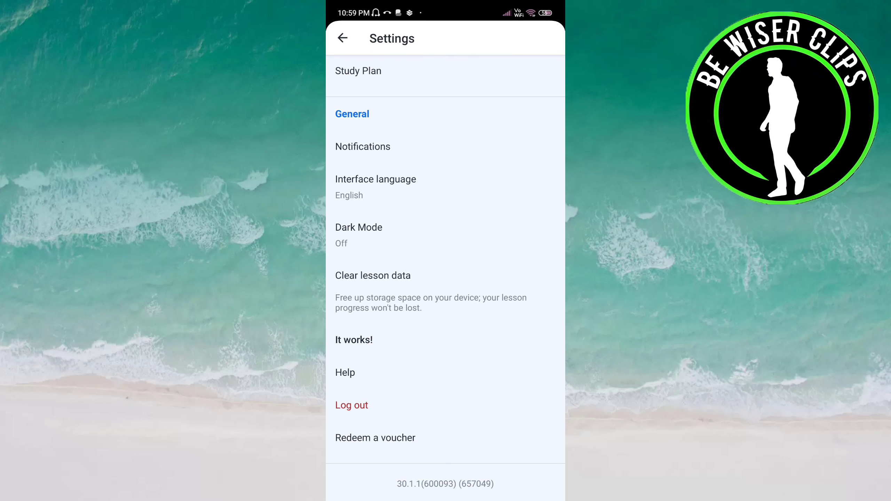
Step: In Notifications settings, switch the Leagues notification toggle off
left_click(362, 147)
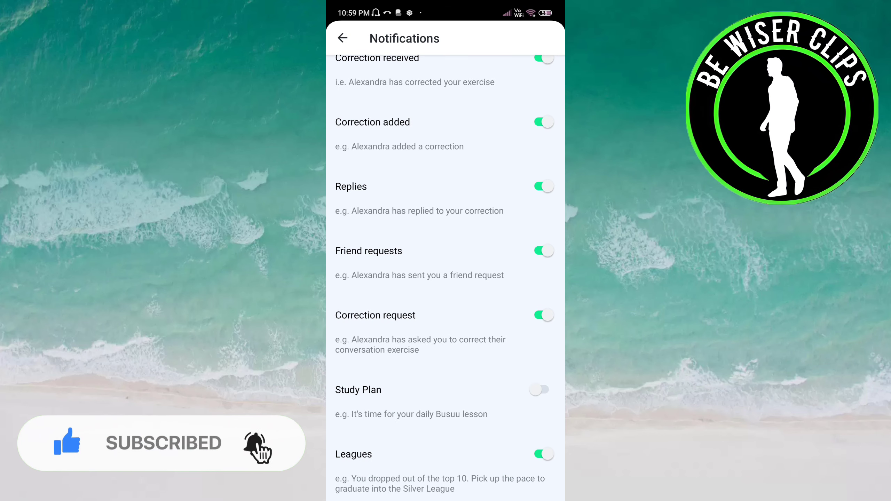
left_click(541, 454)
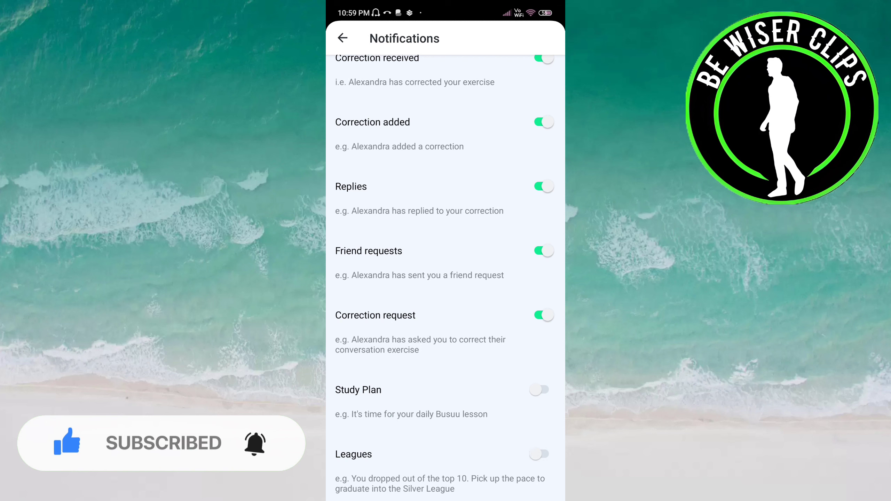